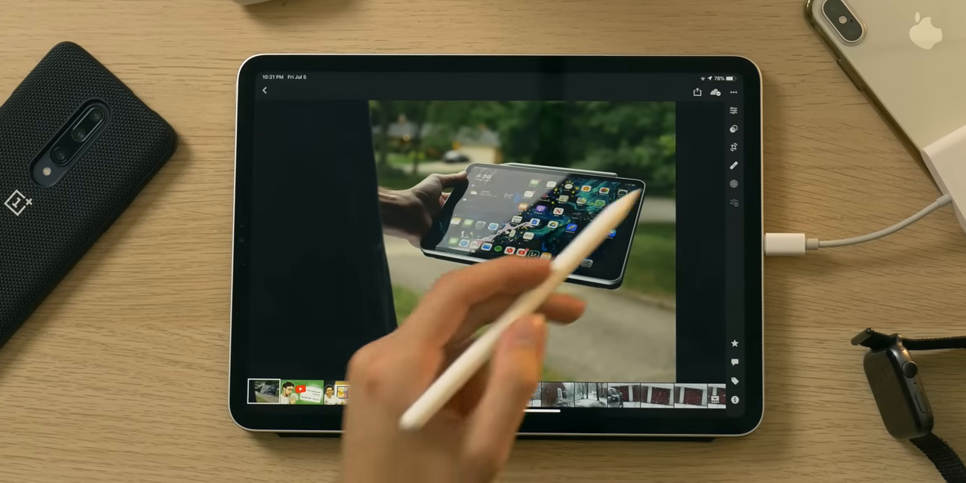
Step: Leave the editor and bring up the add-photos import options for Recently Added
{"action": "left_click", "coordinate": [732, 109]}
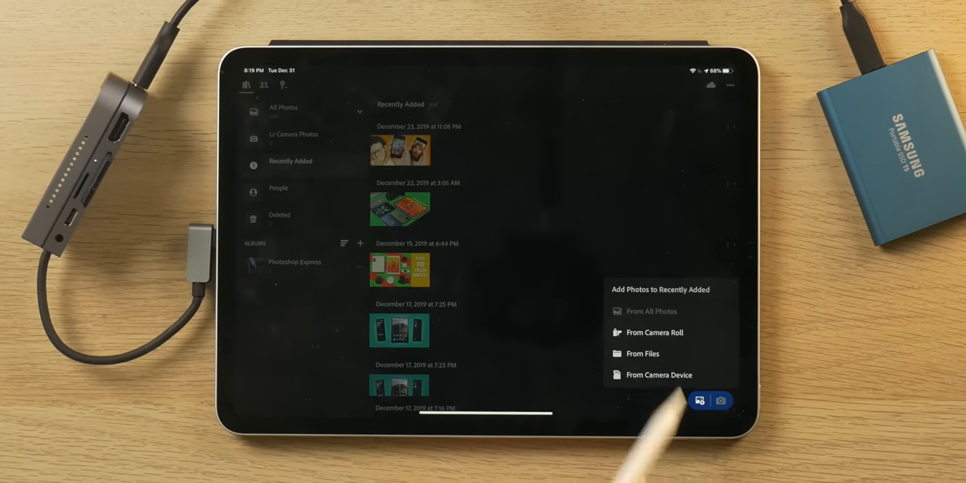
{"action": "left_click", "coordinate": [644, 353]}
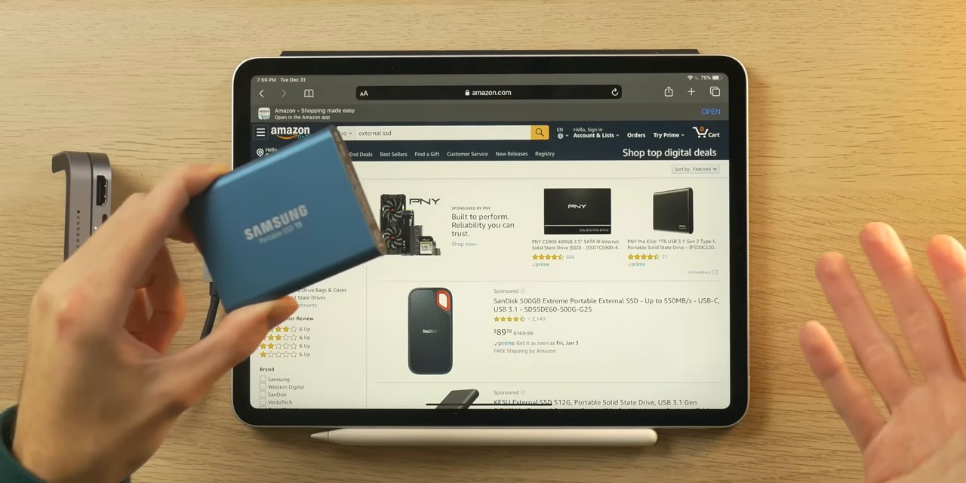
{"action": "scroll", "scroll_direction": "down", "scroll_amount": 3}
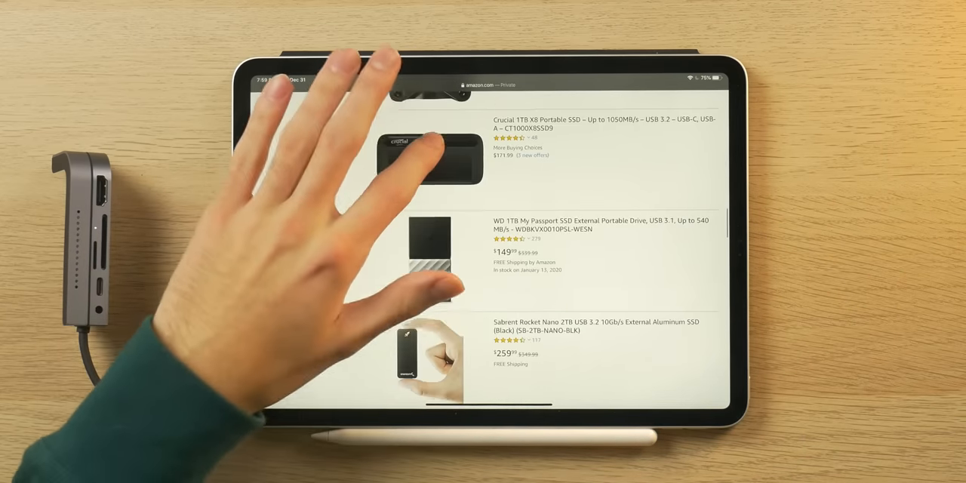
{"action": "scroll", "scroll_direction": "down", "scroll_amount": 3}
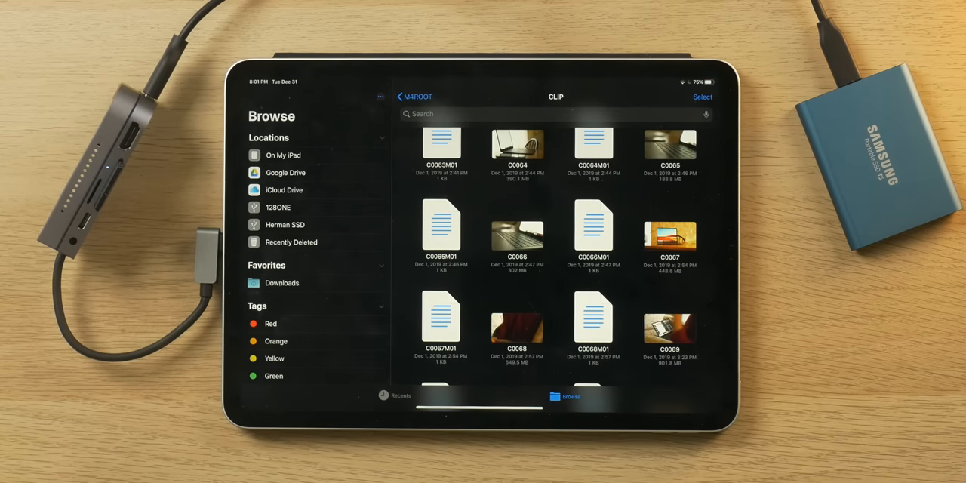
{"action": "left_click", "coordinate": [278, 207]}
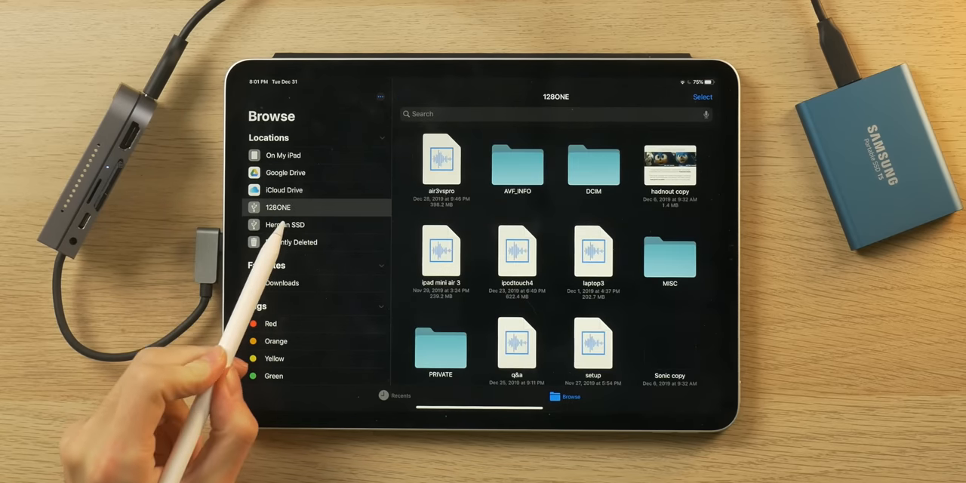
{"action": "left_click", "coordinate": [284, 224]}
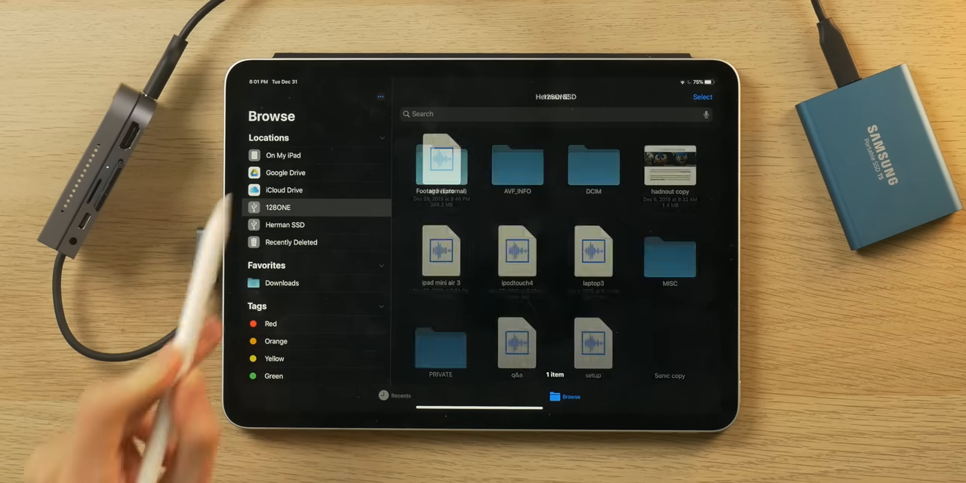
{"action": "left_click", "coordinate": [284, 224]}
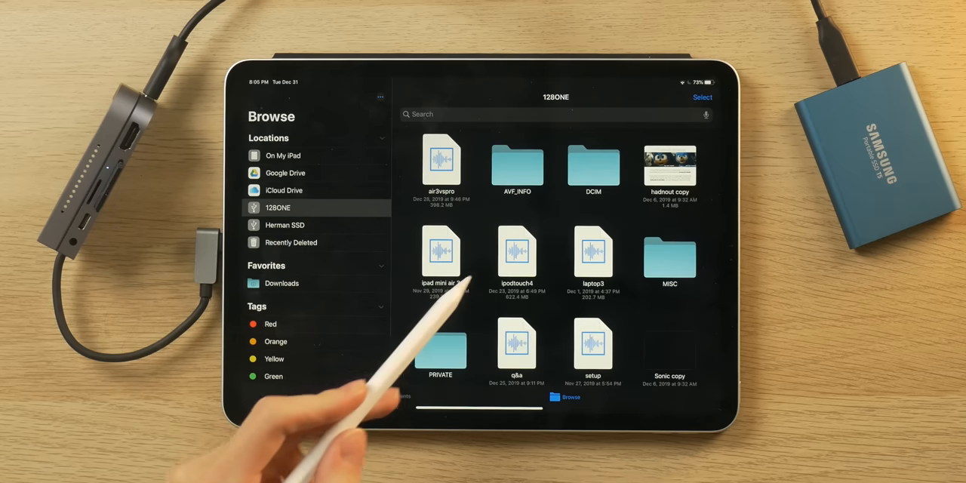
{"action": "scroll", "scroll_direction": "down", "scroll_amount": 3}
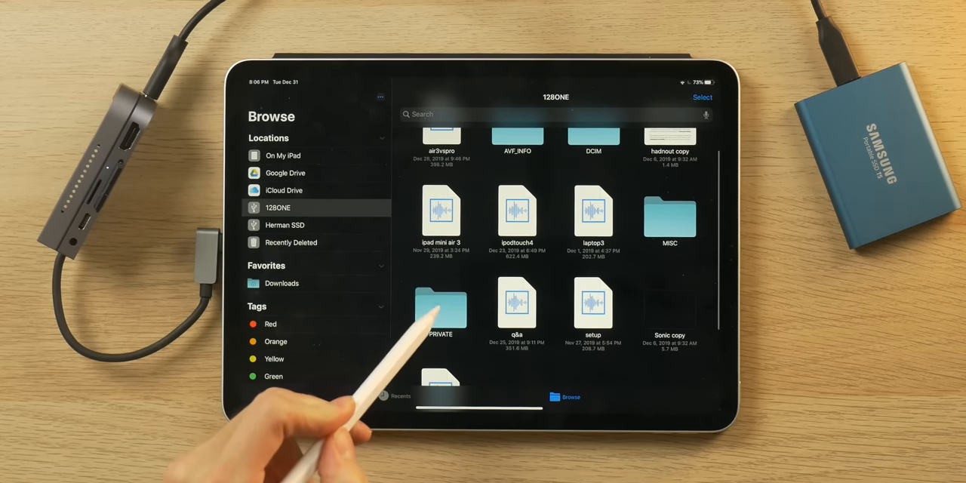
{"action": "double_click", "coordinate": [441, 309]}
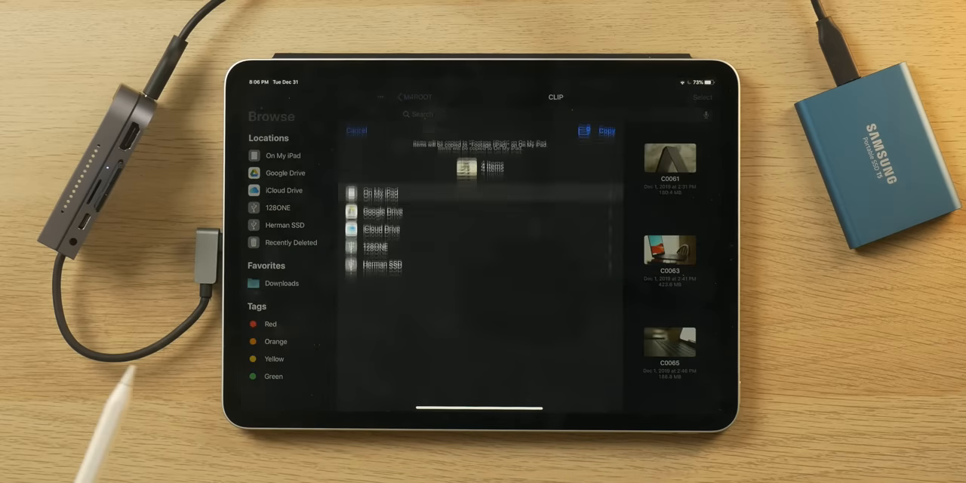
Step: Copy the four selected clips into Herman SSD's Footage (External) folder
{"action": "left_click", "coordinate": [381, 193]}
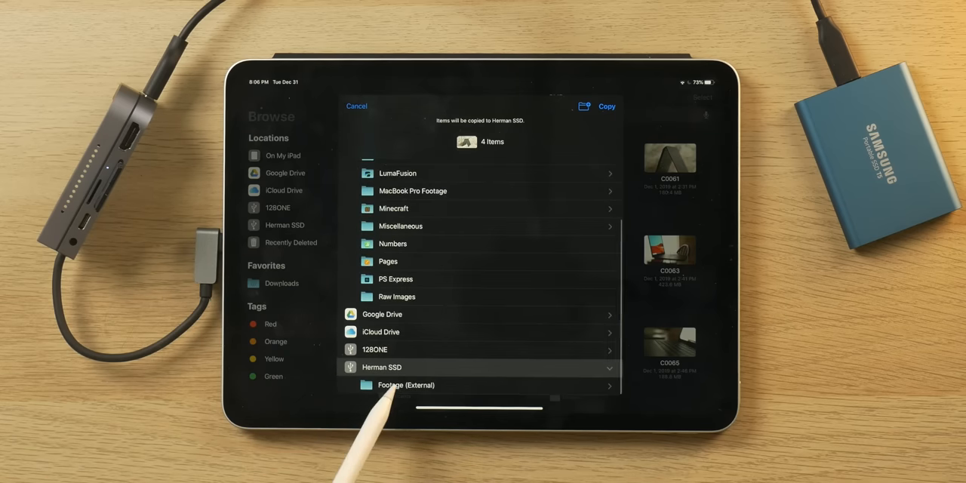
{"action": "left_click", "coordinate": [406, 385]}
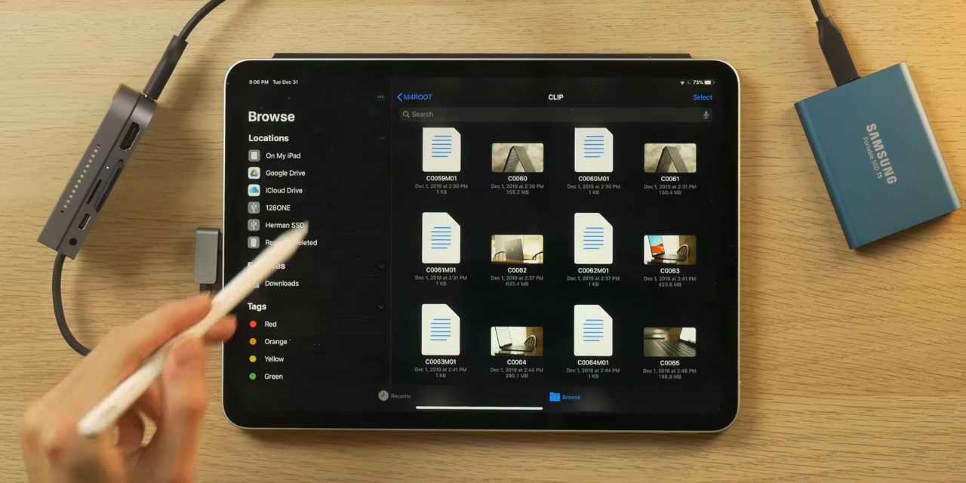
Step: Browse Herman SSD > Footage (External) to verify the copied CLIP videos
{"action": "left_click", "coordinate": [284, 225]}
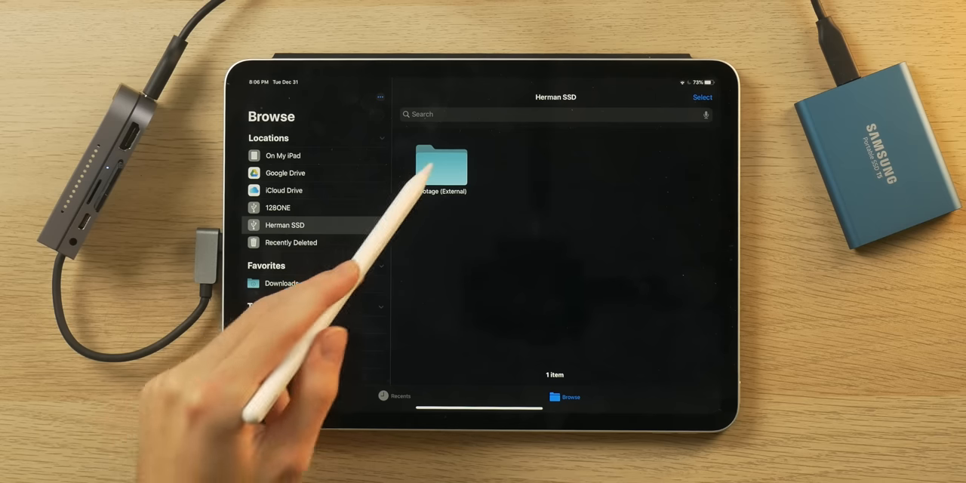
{"action": "left_click", "coordinate": [441, 164]}
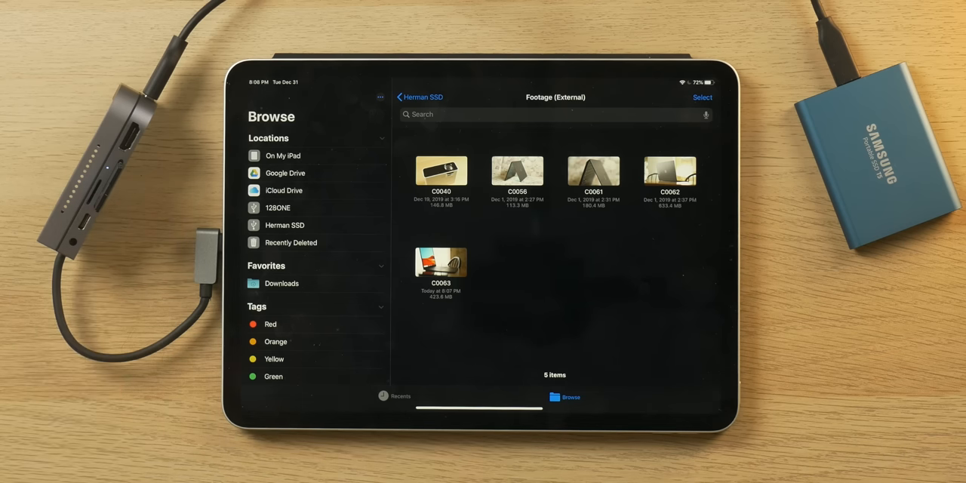
{"action": "left_click", "coordinate": [441, 259]}
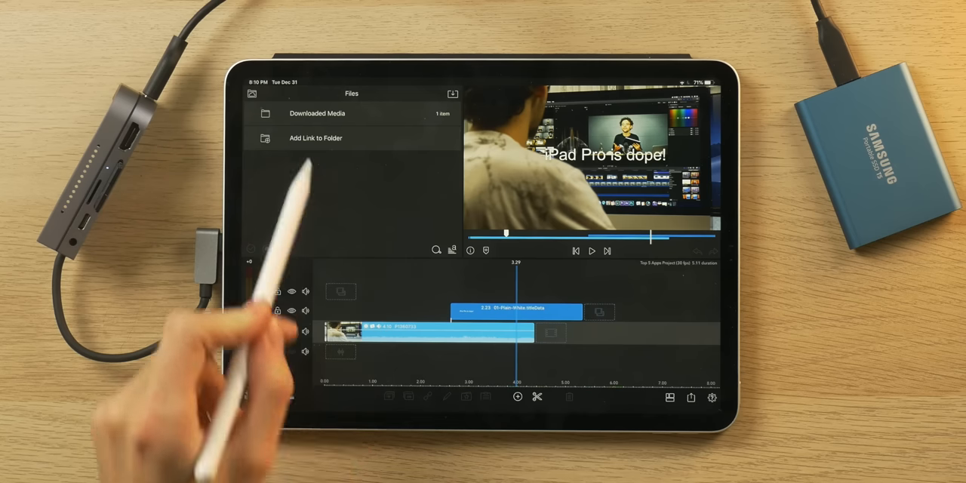
Step: Add a linked folder pointing to Footage (External) on Herman SSD in the media library
{"action": "left_click", "coordinate": [315, 139]}
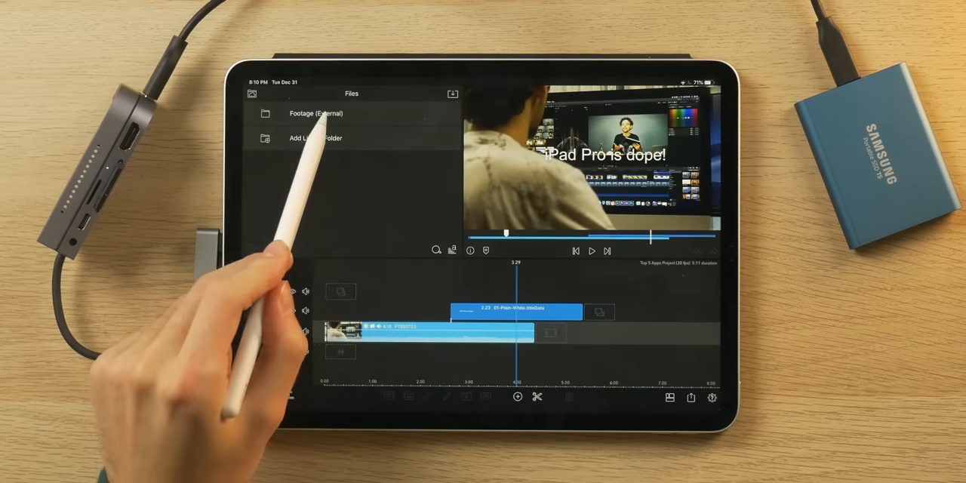
{"action": "left_click", "coordinate": [316, 114]}
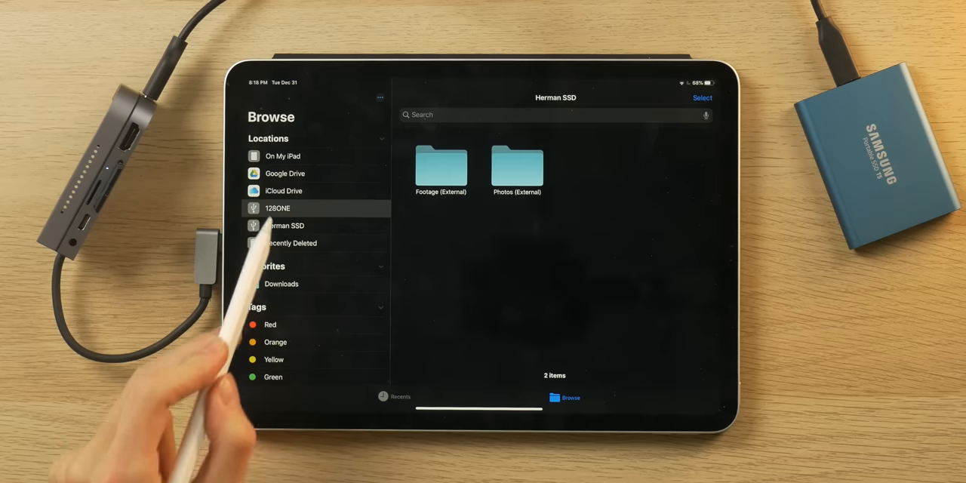
Step: Copy four photos from 129ONE's 100MSDCF folder to Herman SSD's Photos (External)
{"action": "left_click", "coordinate": [278, 209]}
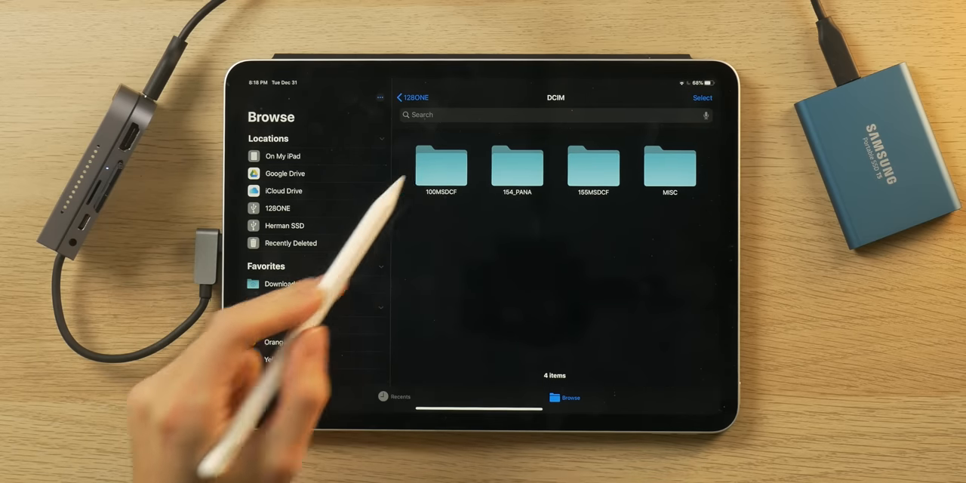
{"action": "left_click", "coordinate": [441, 165]}
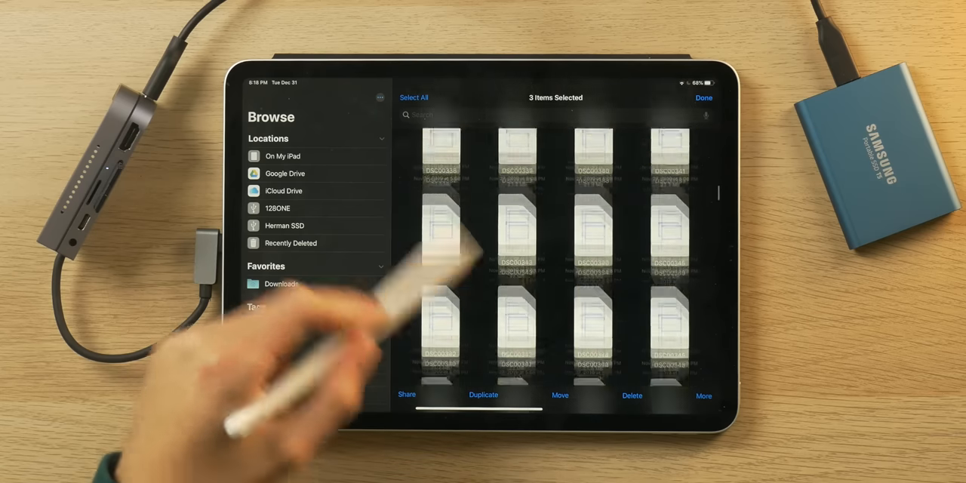
{"action": "scroll", "scroll_direction": "down", "scroll_amount": 3}
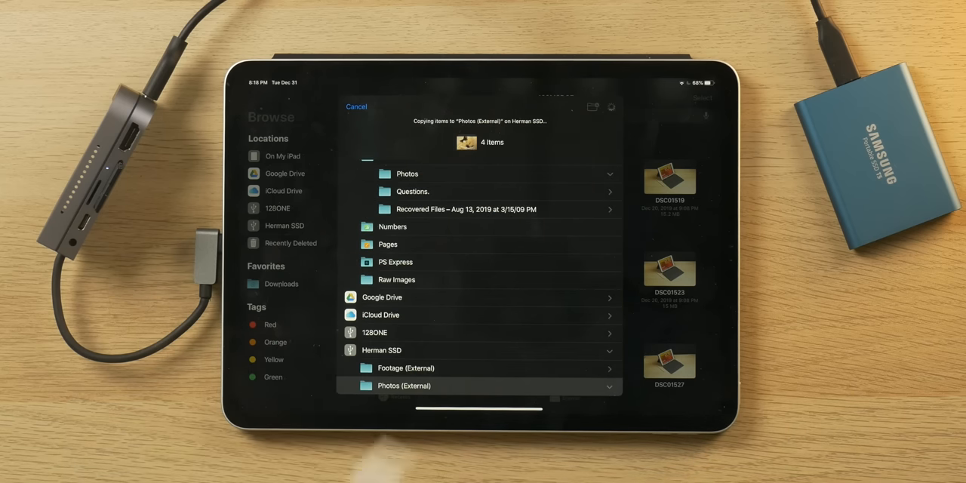
{"action": "left_click", "coordinate": [356, 105]}
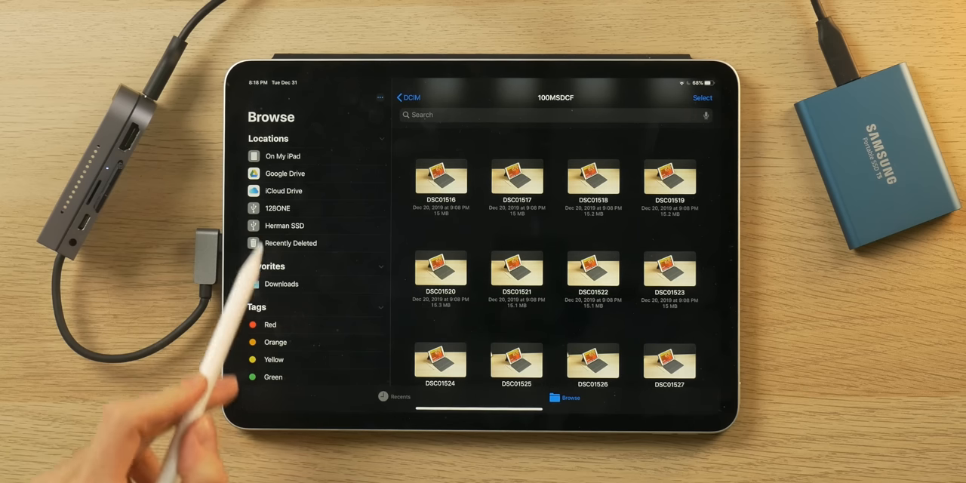
Step: Browse Herman SSD > Photos (External) to verify the copied photos
{"action": "left_click", "coordinate": [284, 225]}
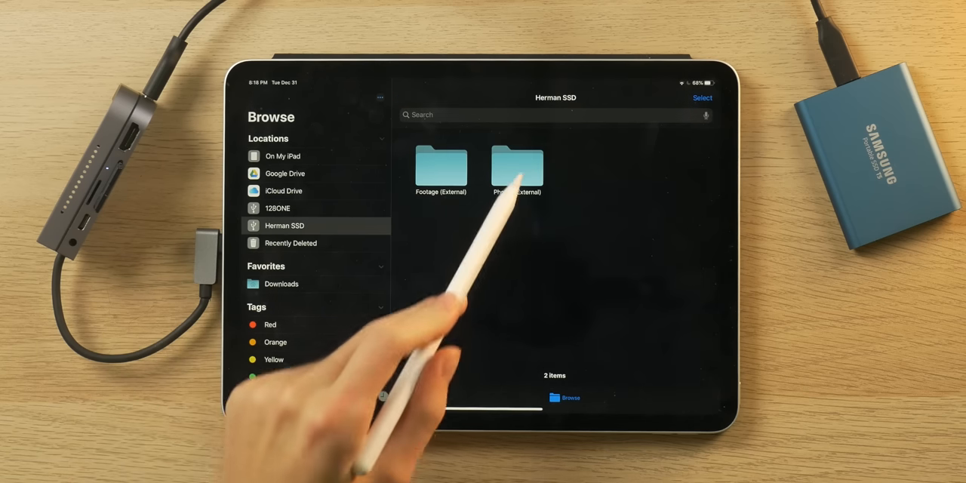
{"action": "left_click", "coordinate": [516, 166]}
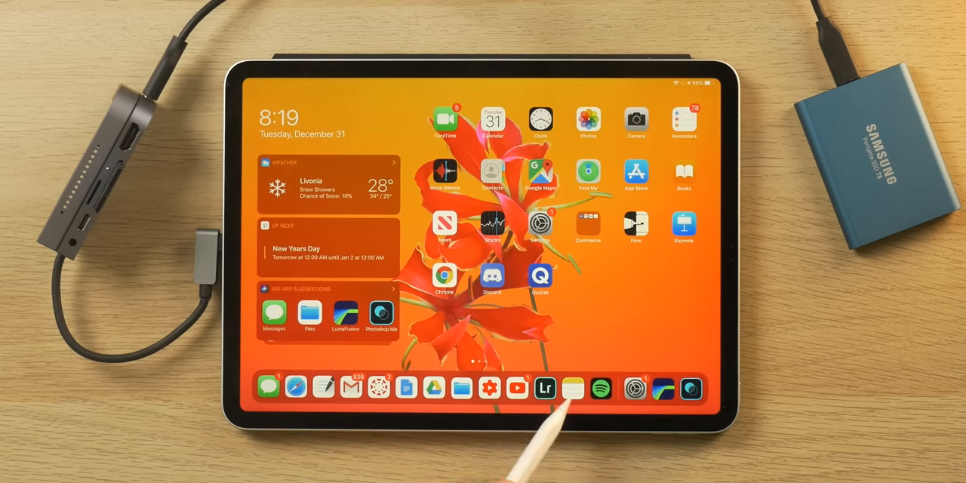
Step: Import four photos into Lightroom from Herman SSD's Photos (External) folder via From Files
{"action": "left_click", "coordinate": [545, 388]}
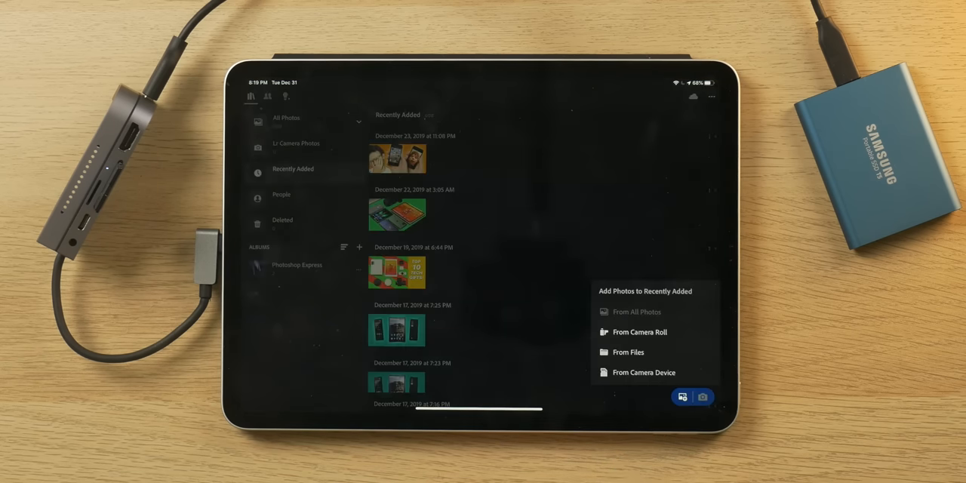
{"action": "left_click", "coordinate": [628, 351]}
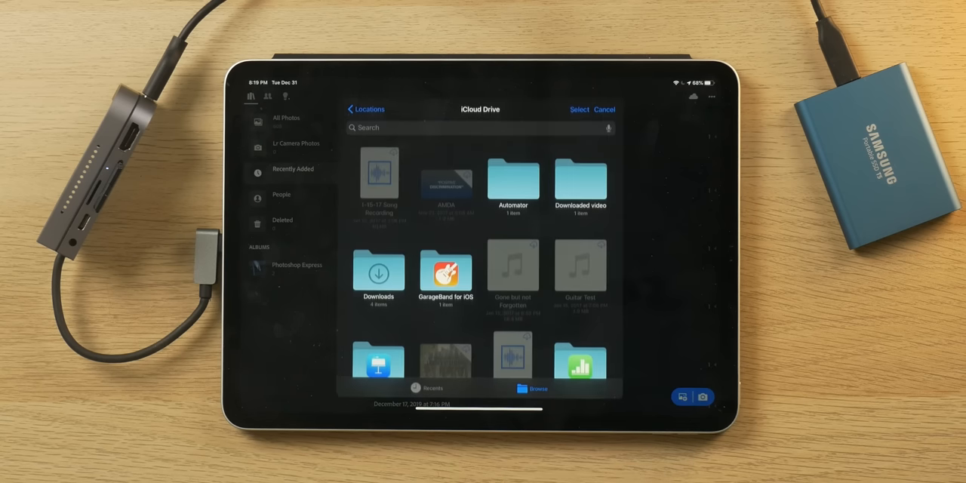
{"action": "left_click", "coordinate": [367, 109]}
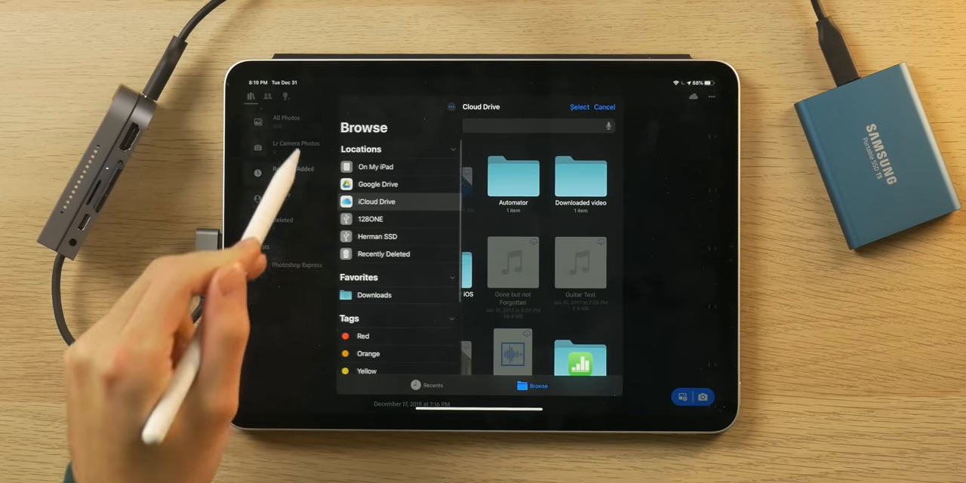
{"action": "left_click", "coordinate": [377, 235]}
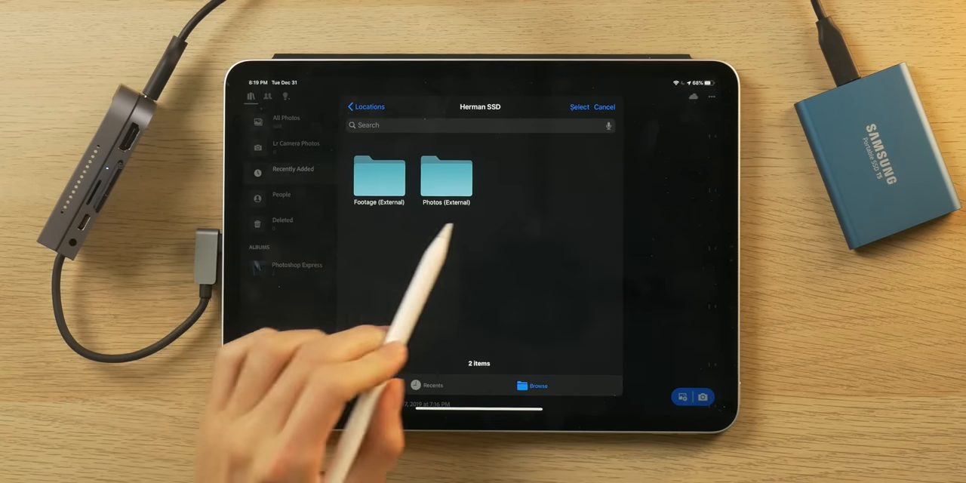
{"action": "left_click", "coordinate": [445, 180]}
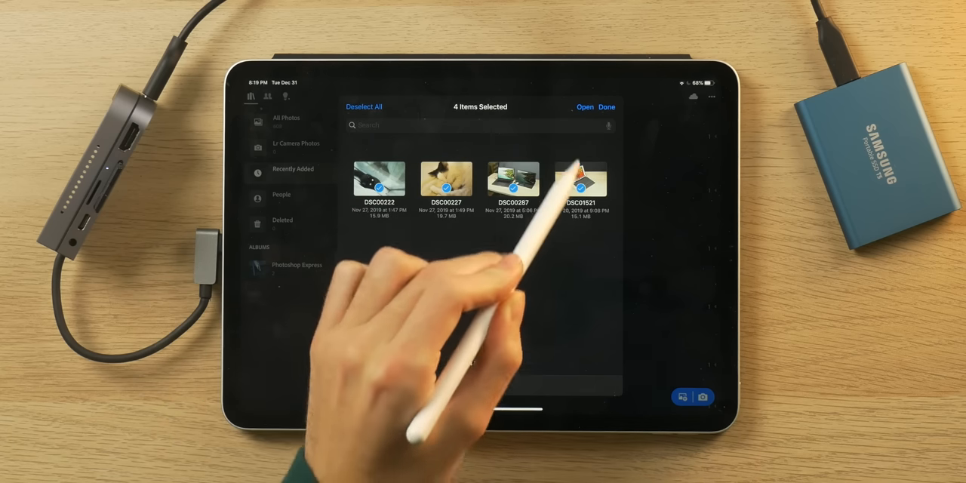
{"action": "left_click", "coordinate": [607, 106]}
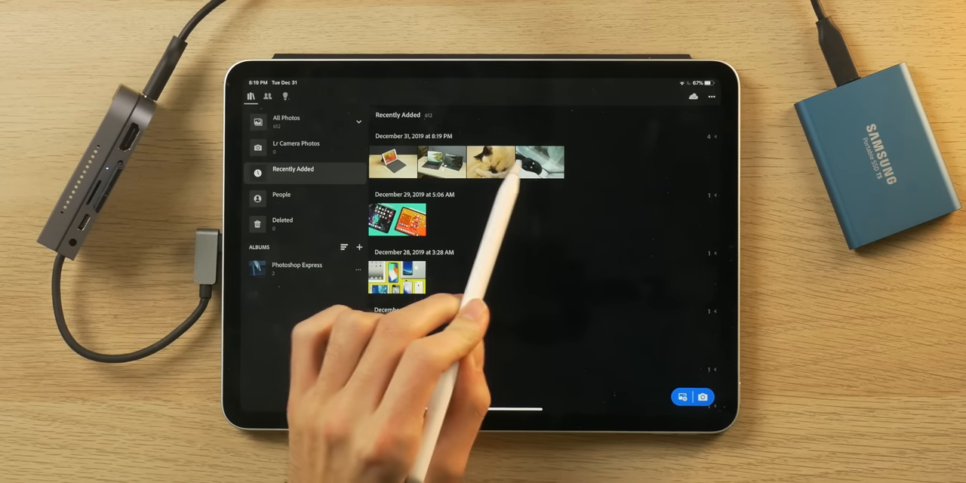
Step: Edit the black cat photo and raise its Exposure
{"action": "left_click", "coordinate": [492, 164]}
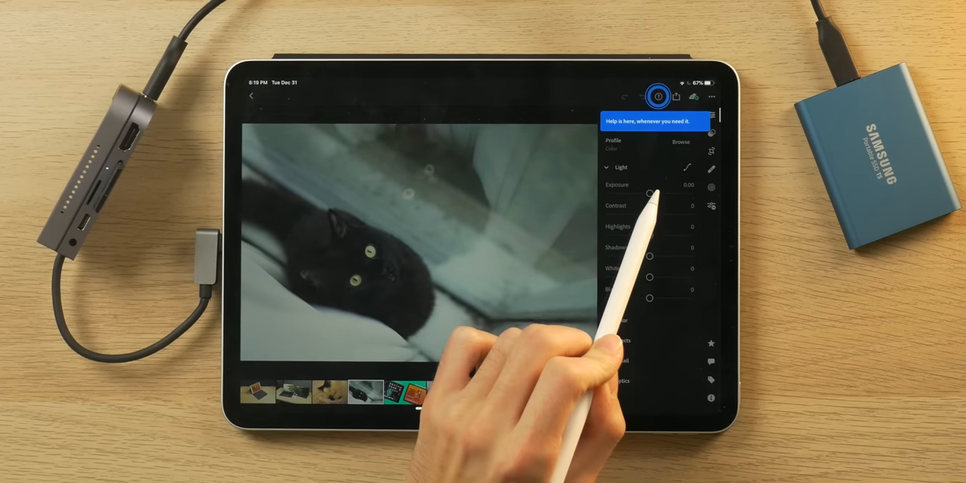
{"action": "left_click_drag", "start_coordinate": [651, 193], "coordinate": [658, 193]}
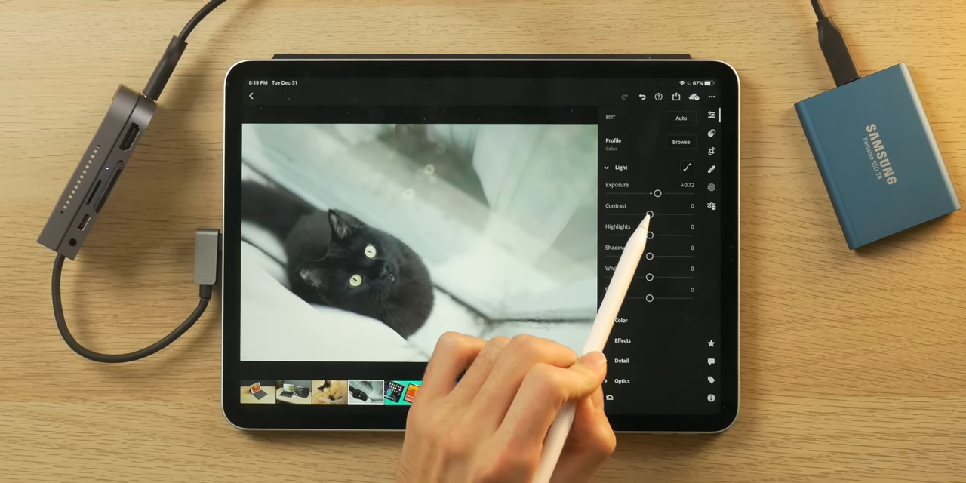